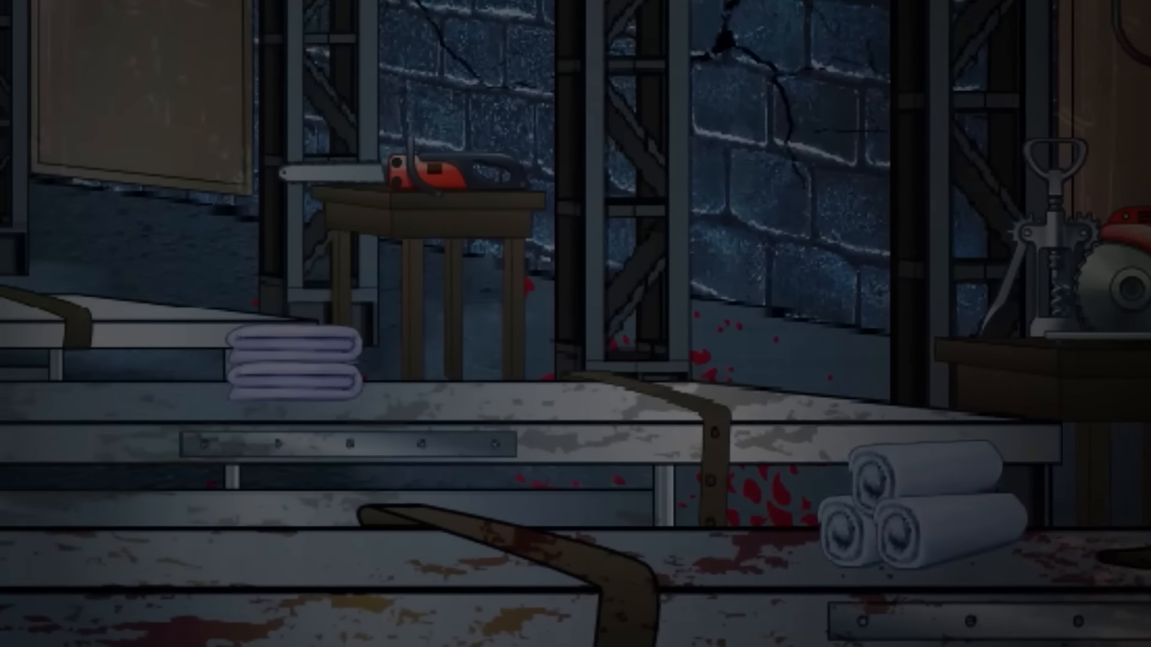
scroll(down, 3)
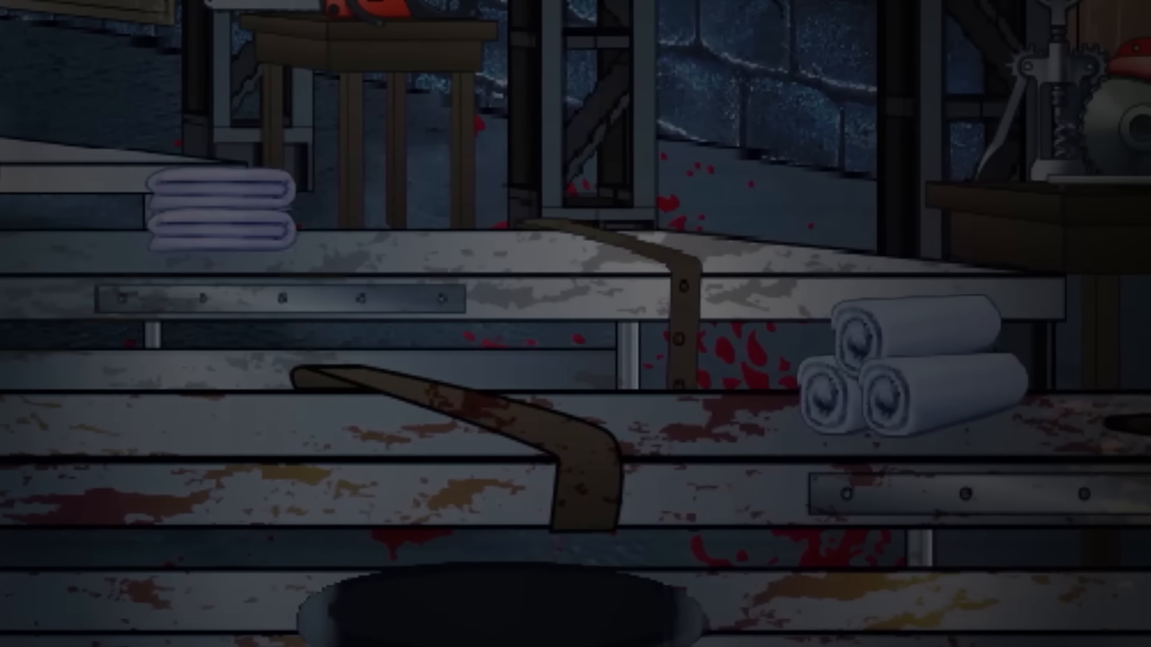